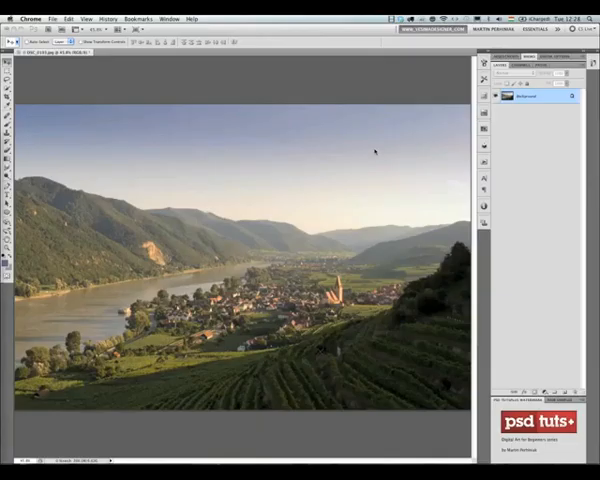
On a new layer, draw a ground perspective plane and pull up a vertical wall plane in Vanishing Point.
{"action": "left_click", "coordinate": [157, 18]}
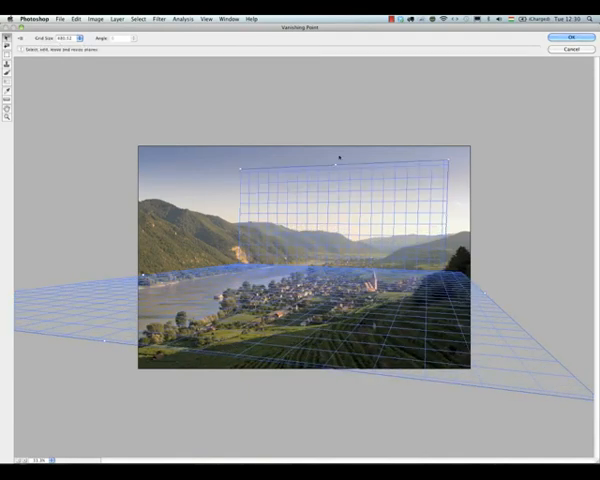
Enable Render Grids to Photoshop and apply the ground and wall grids to the layer.
{"action": "left_click", "coordinate": [14, 38]}
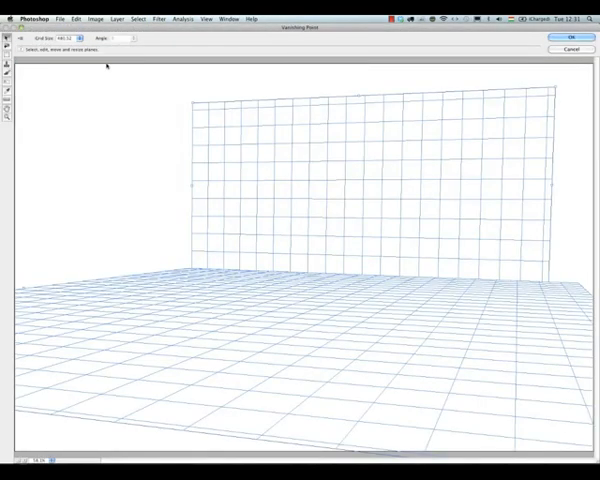
{"action": "left_click", "coordinate": [574, 33]}
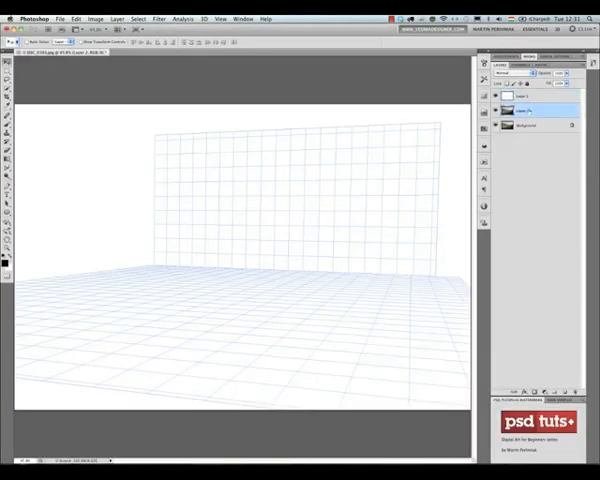
Rename the grid layer 'perspective', set it to Multiply, and save as viaduct.psd.
{"action": "left_click", "coordinate": [510, 80]}
{"action": "type", "text": "viaduct.psd"}
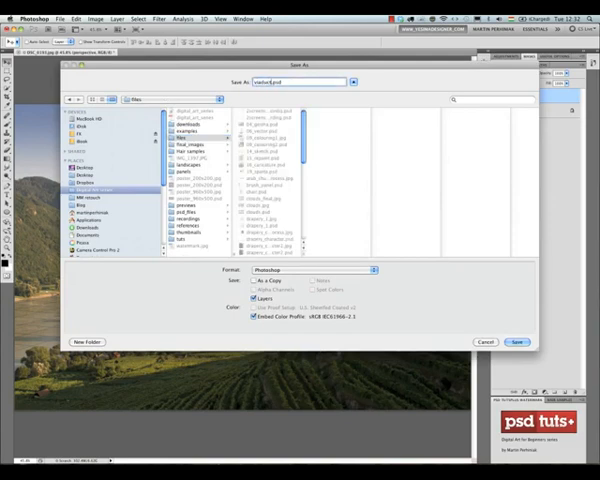
{"action": "left_click", "coordinate": [520, 341]}
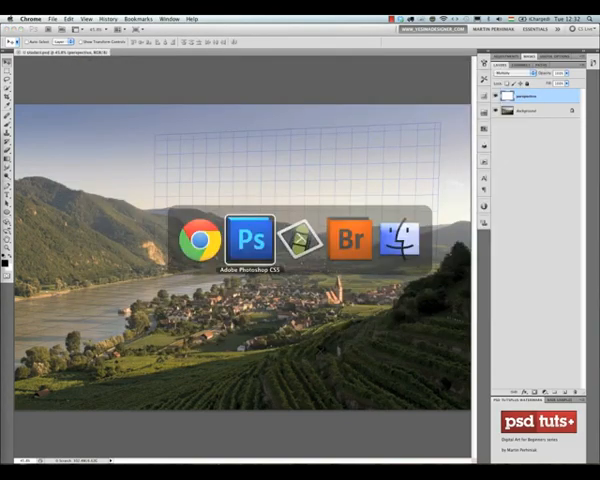
Build the black arch pillar as Shape 1 from rectangle and ellipse shapes on the grid.
{"action": "left_click", "coordinate": [248, 238]}
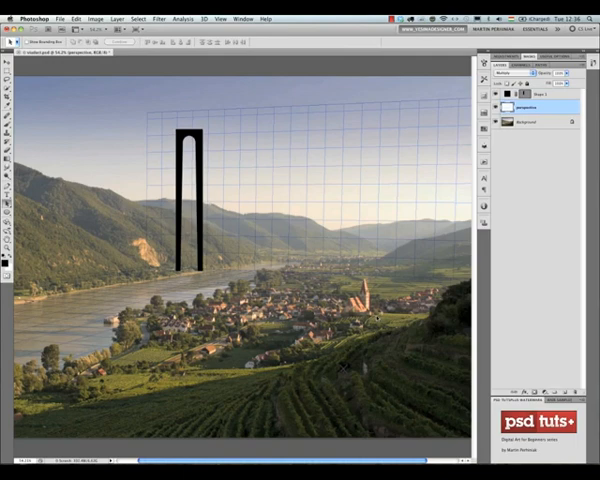
{"action": "left_click", "coordinate": [550, 98]}
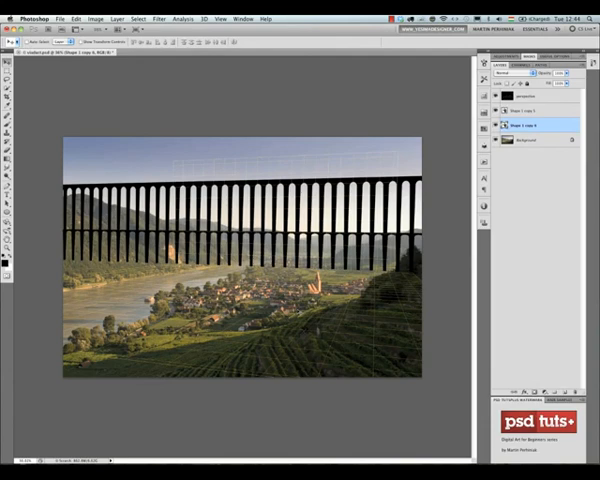
Give the Shape 1 copy 5 layer a red Color Overlay layer style.
{"action": "left_click", "coordinate": [530, 152]}
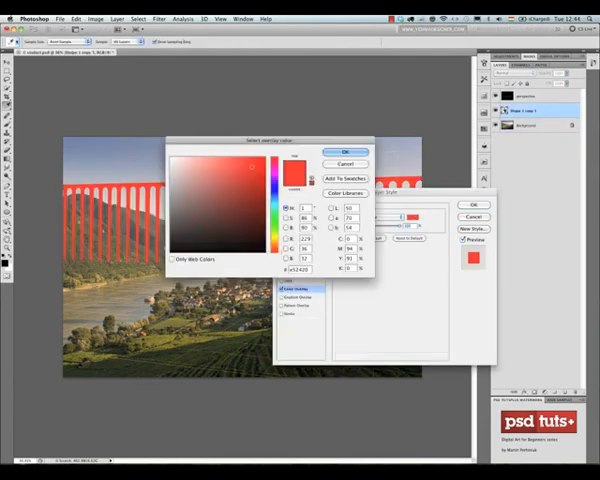
{"action": "left_click", "coordinate": [345, 151]}
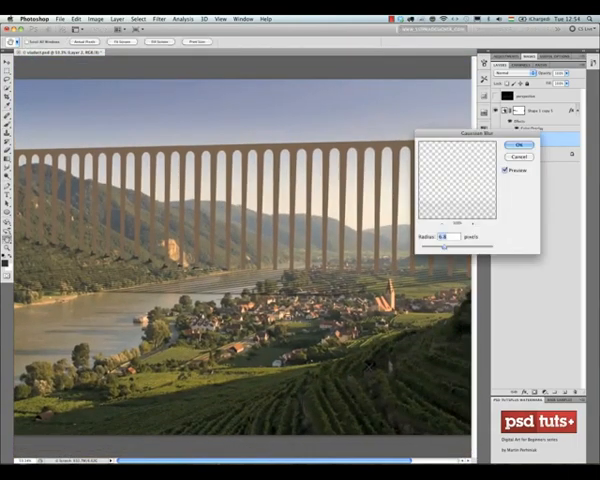
Apply the blur and give the bridge copy a brown Multiply color overlay.
{"action": "left_click", "coordinate": [533, 151]}
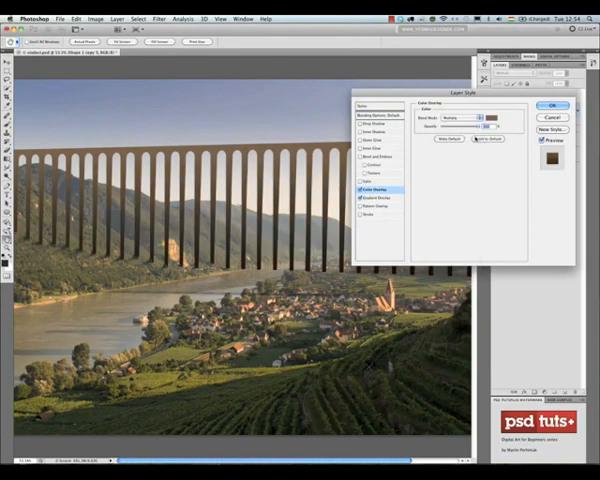
Enable Bevel and Emboss with Texture on the bridge layer and choose a pattern.
{"action": "left_click", "coordinate": [375, 197]}
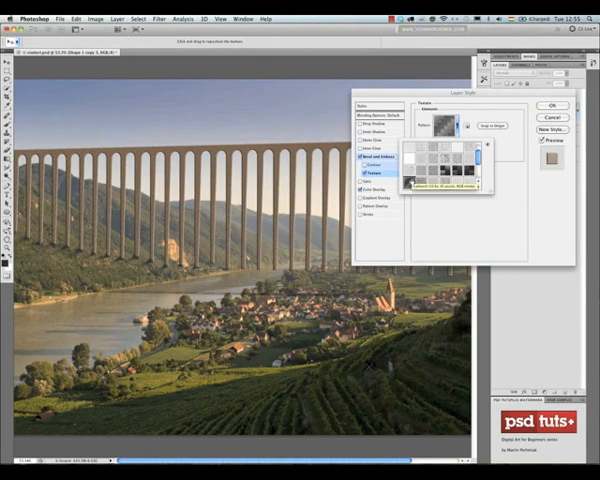
Apply a stone texture pattern to the bevelled arches, adjusting scale and depth.
{"action": "left_click", "coordinate": [486, 143]}
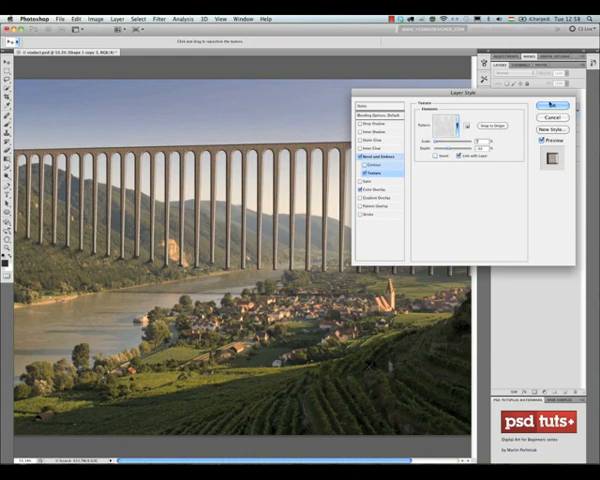
{"action": "left_click", "coordinate": [443, 124]}
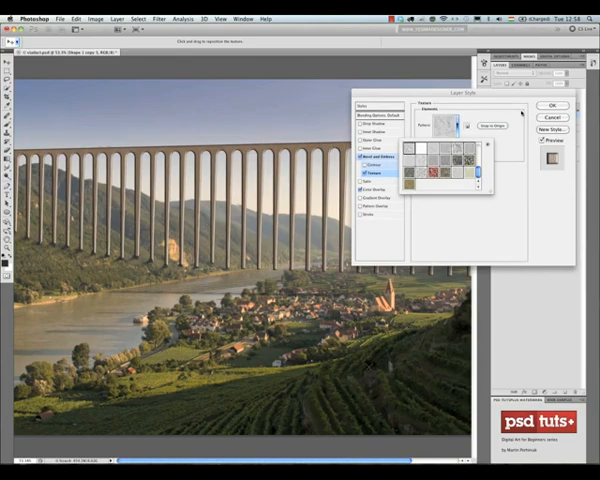
{"action": "left_click", "coordinate": [555, 105]}
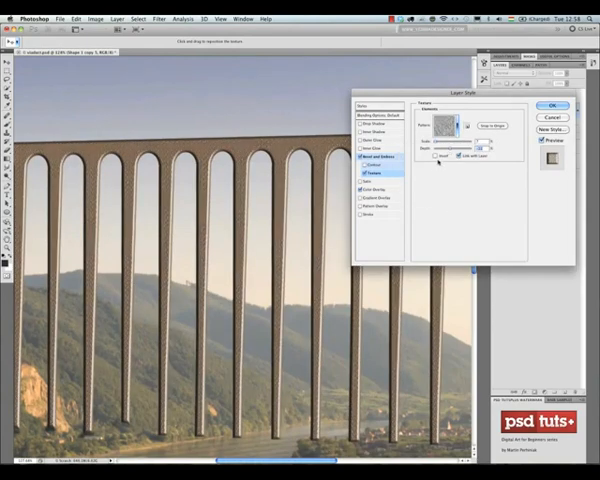
Set the bridge's Color Overlay to Screen mode with light peach #f4c899.
{"action": "left_click", "coordinate": [555, 104]}
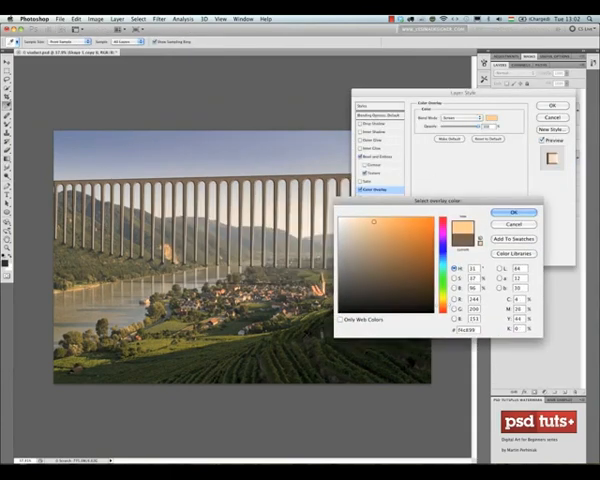
Confirm the peach overlay, then set bevel highlights to peach Screen and shadows to Multiply.
{"action": "left_click", "coordinate": [512, 212]}
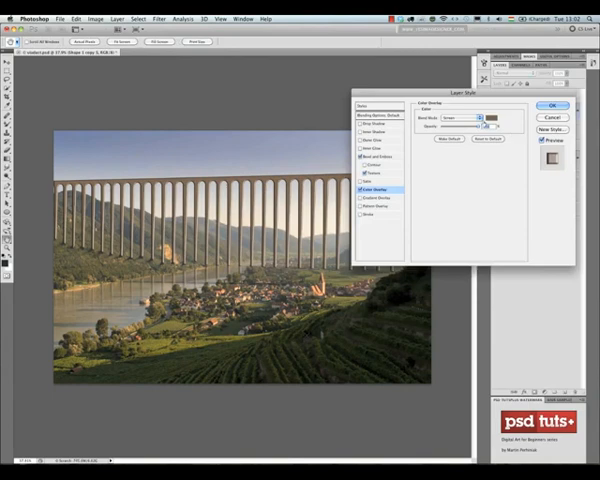
{"action": "left_click", "coordinate": [492, 123]}
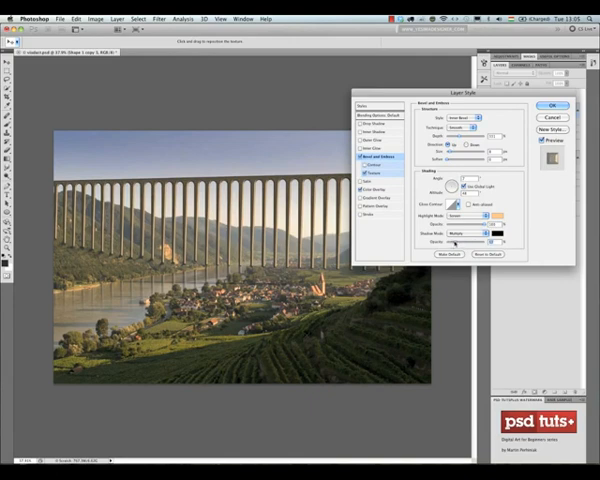
{"action": "left_click", "coordinate": [552, 106]}
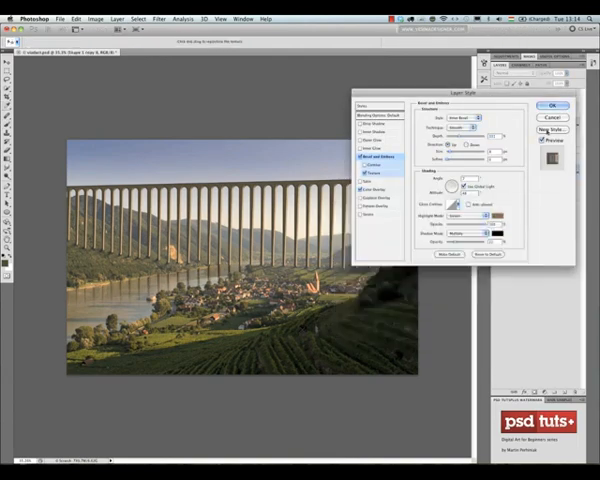
Apply the viaduct's Bevel and Emboss with Texture and Color Overlay layer effects.
{"action": "left_click", "coordinate": [551, 108]}
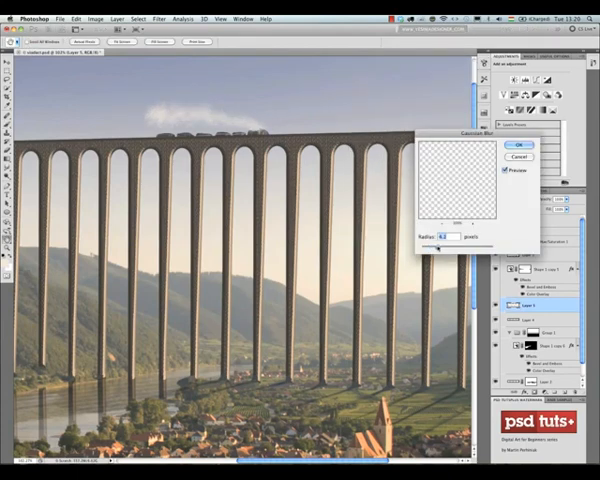
Gaussian-blur the smoke, reduce one layer's Hue/Saturation Lightness, blur another layer, then switch to Chrome.
{"action": "left_click", "coordinate": [516, 146]}
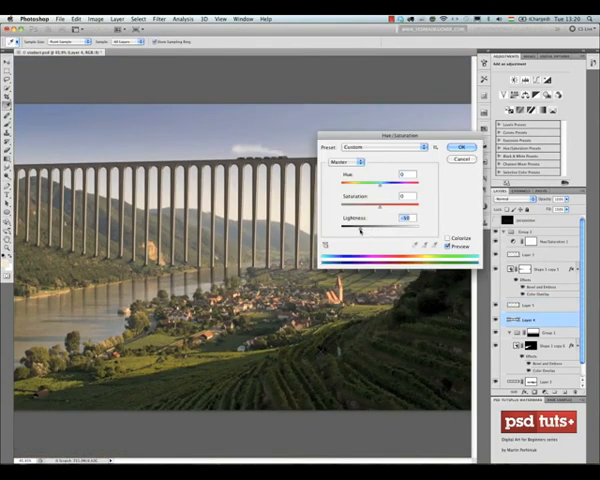
{"action": "left_click", "coordinate": [460, 147]}
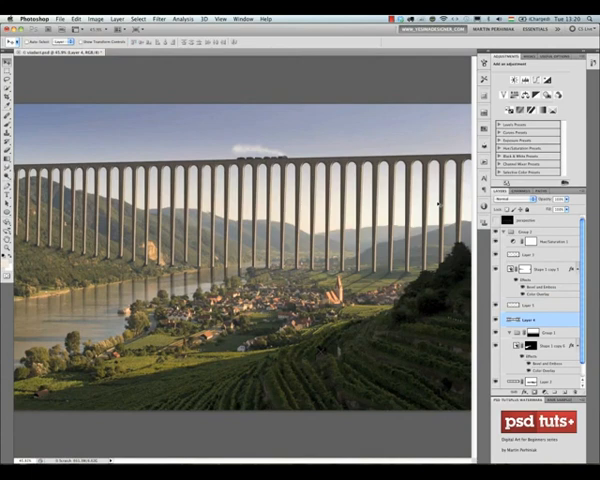
{"action": "left_click", "coordinate": [157, 17]}
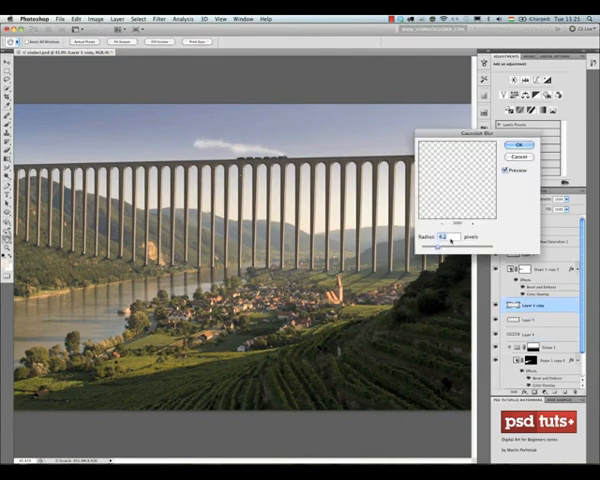
{"action": "left_click", "coordinate": [517, 144]}
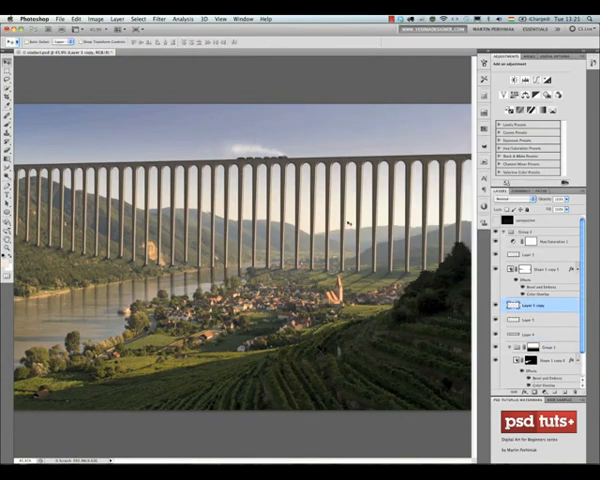
{"action": "mouse_move", "coordinate": [249, 240]}
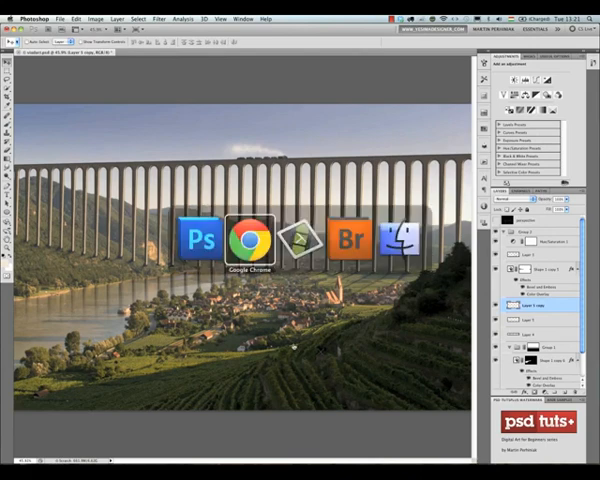
{"action": "left_click", "coordinate": [251, 240]}
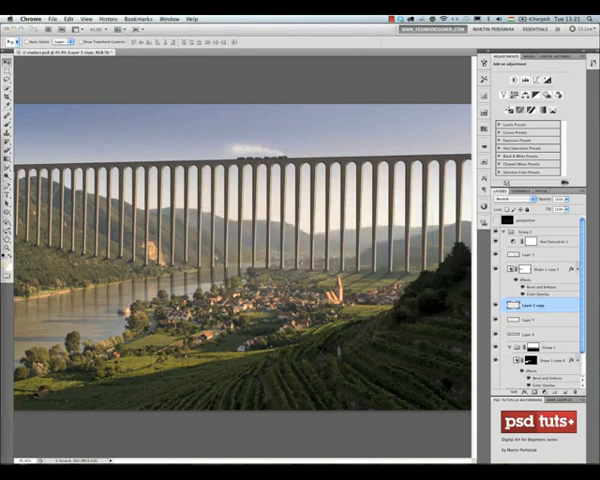